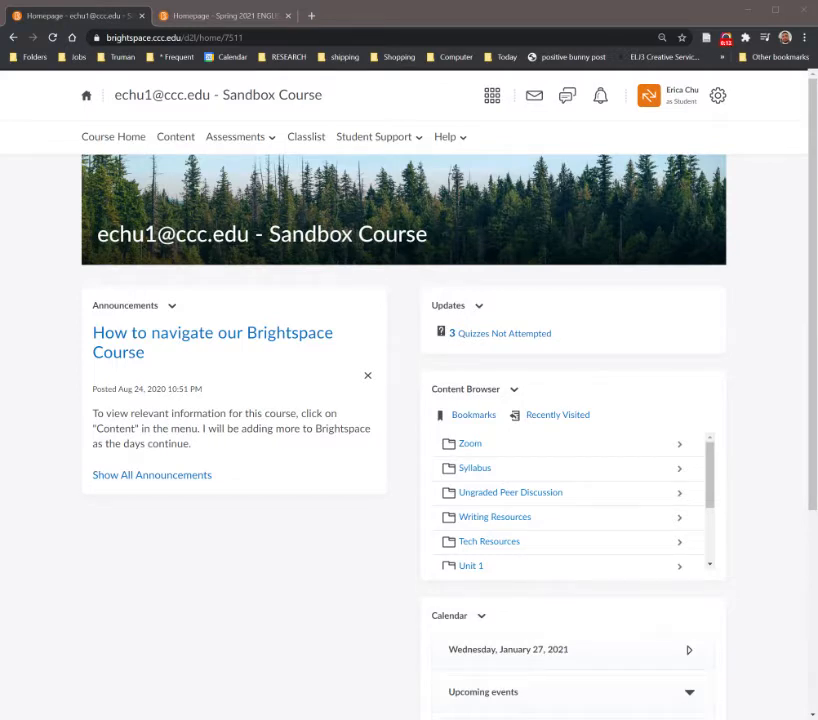
- Go to the course Grades page via the Assessments navbar menu
click(236, 136)
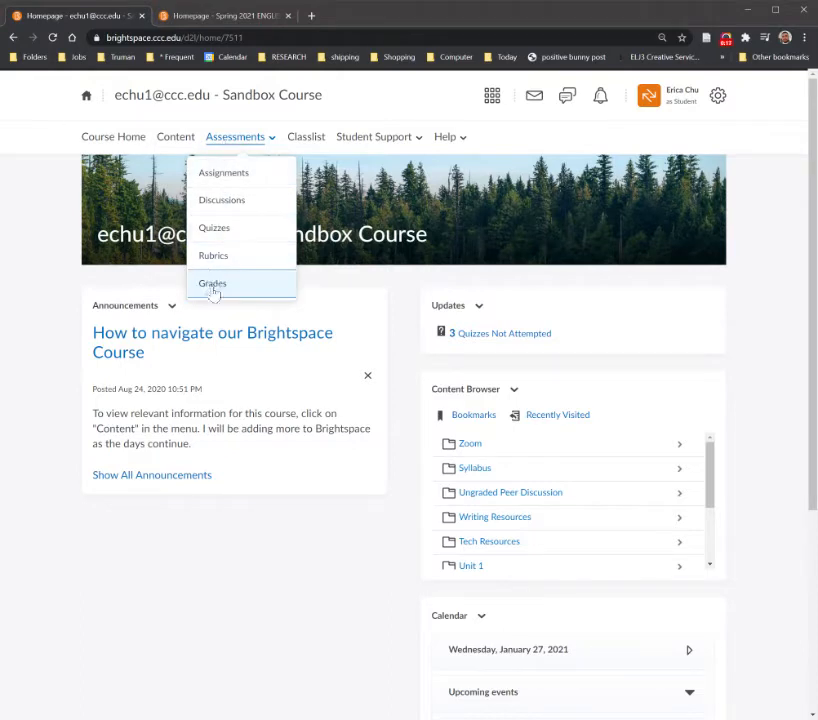
mouse_move(236, 148)
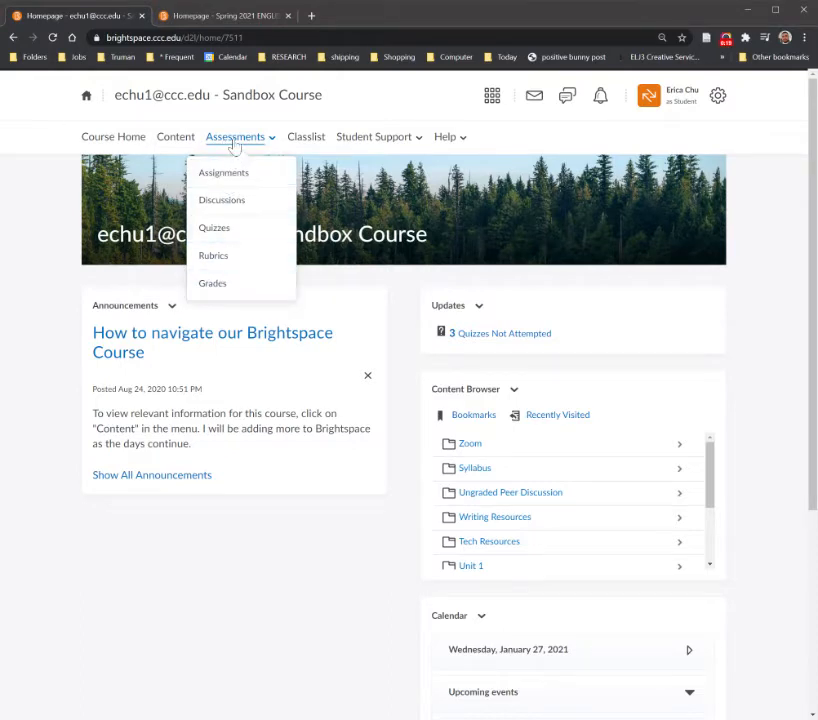
mouse_move(212, 282)
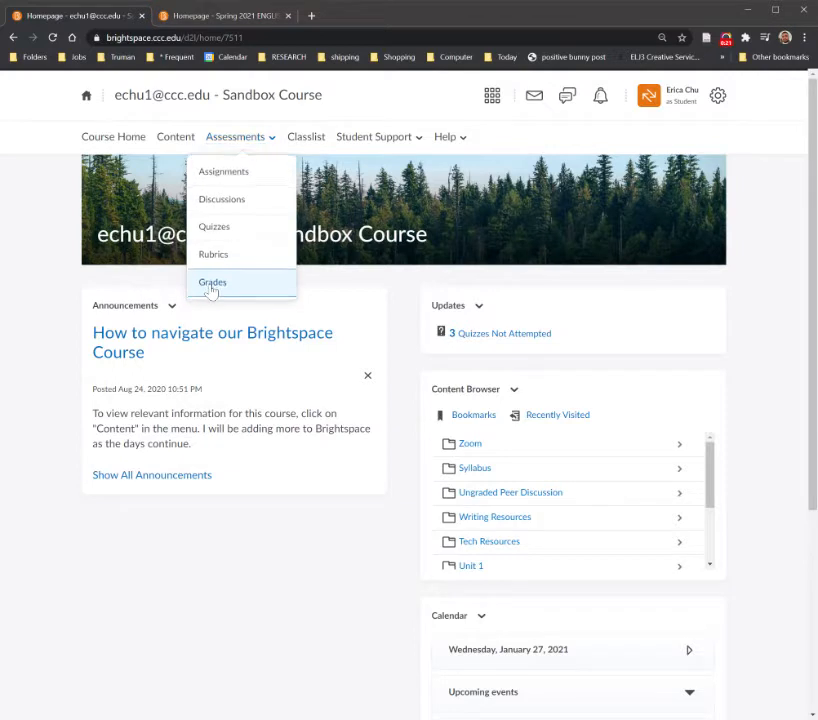
click(212, 282)
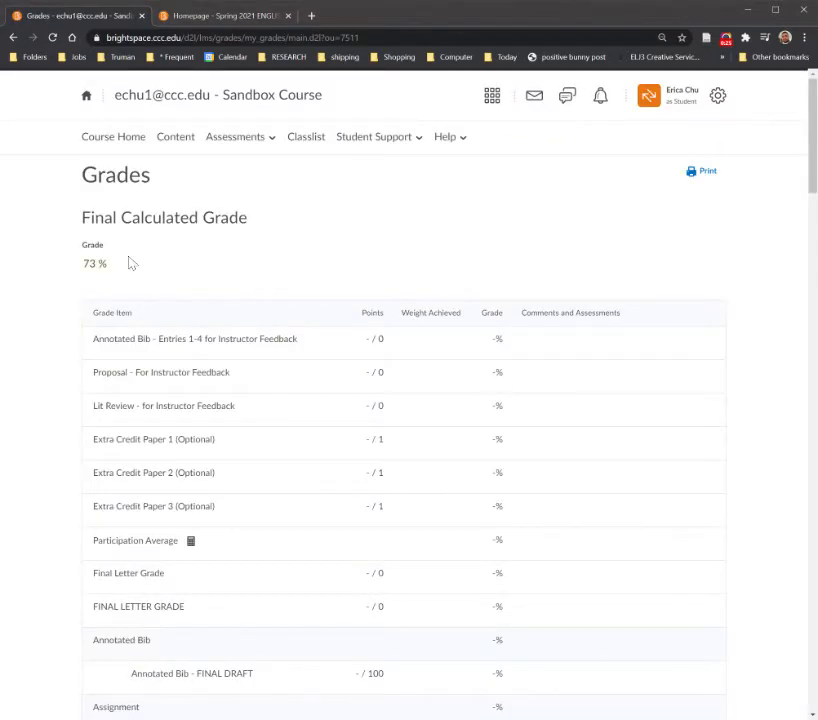
mouse_move(88, 278)
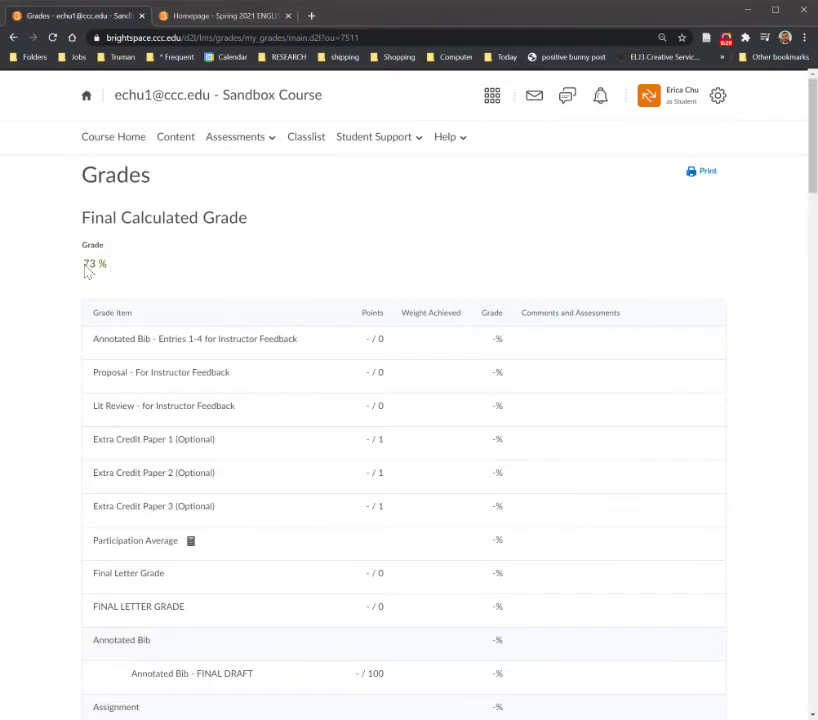
mouse_move(114, 278)
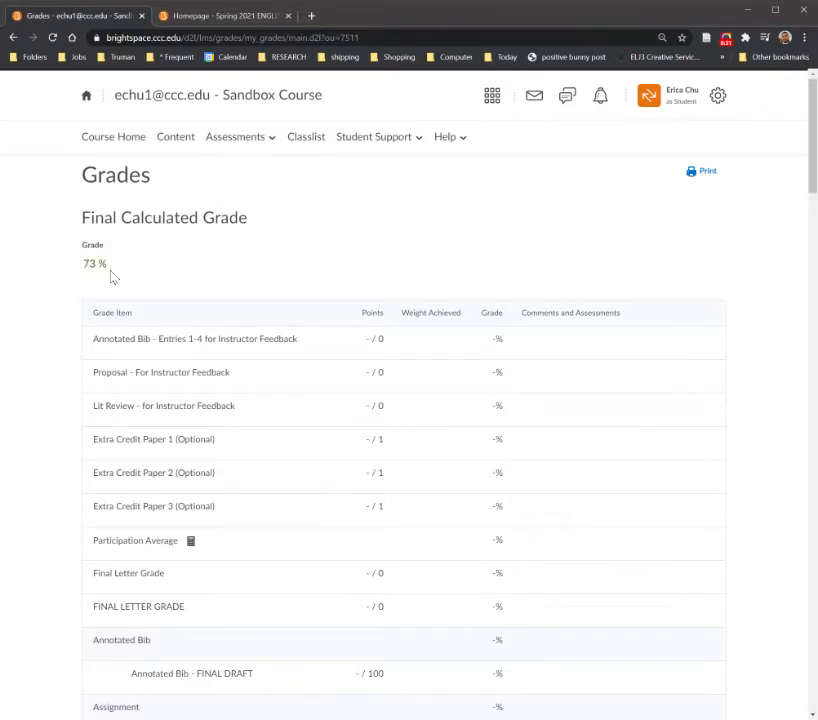
- Scroll the grades table down to the Paper 1 Final Draft (69%) and Paper 2 (75%) rows with feedback
scroll(down, 3)
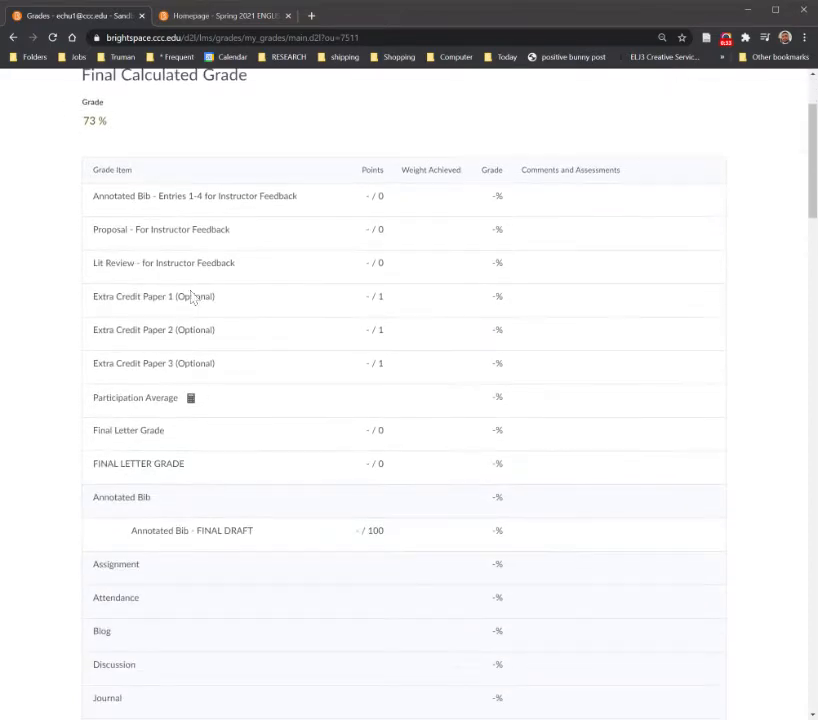
scroll(down, 3)
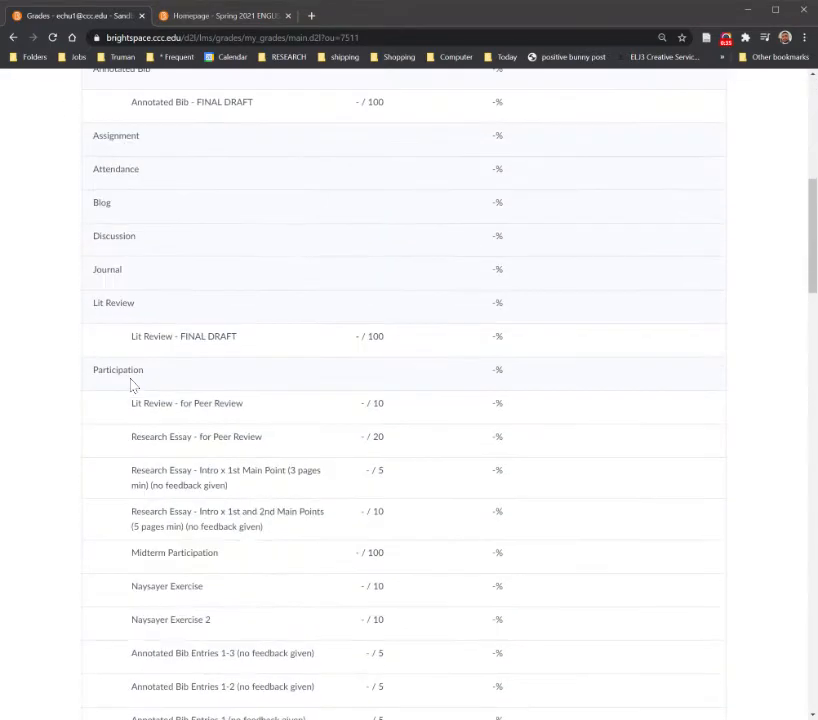
scroll(down, 3)
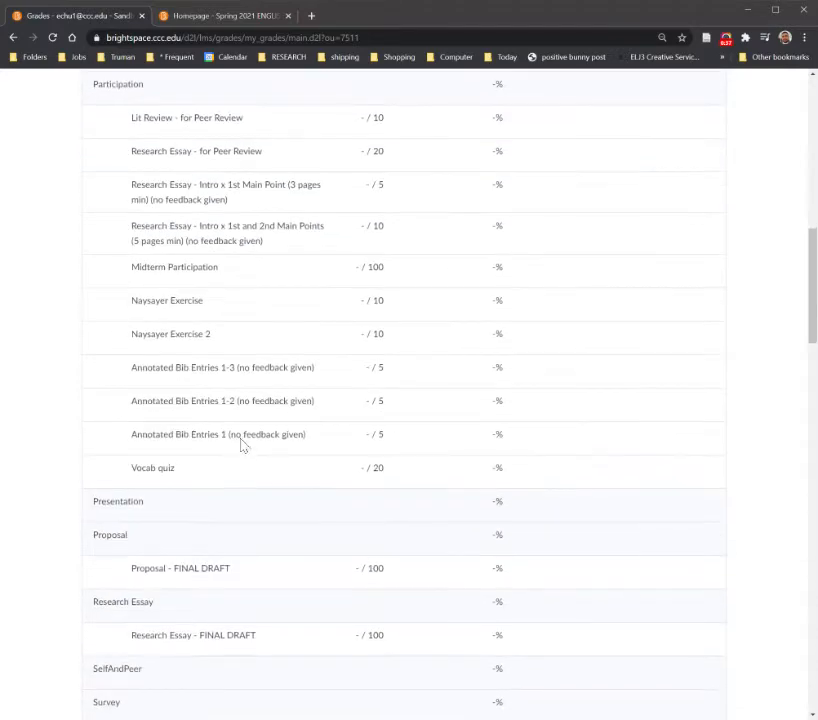
scroll(down, 3)
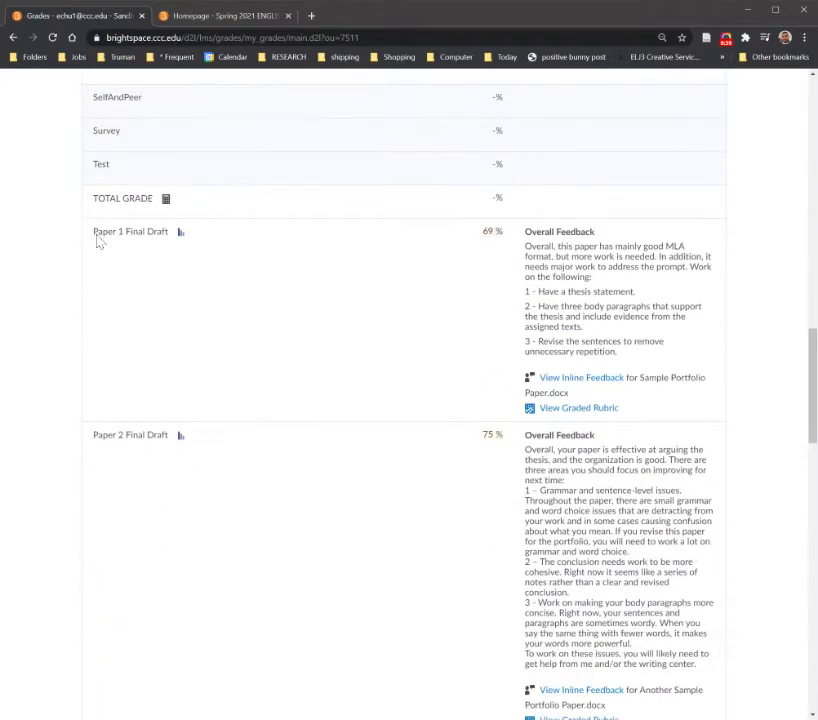
double_click(130, 232)
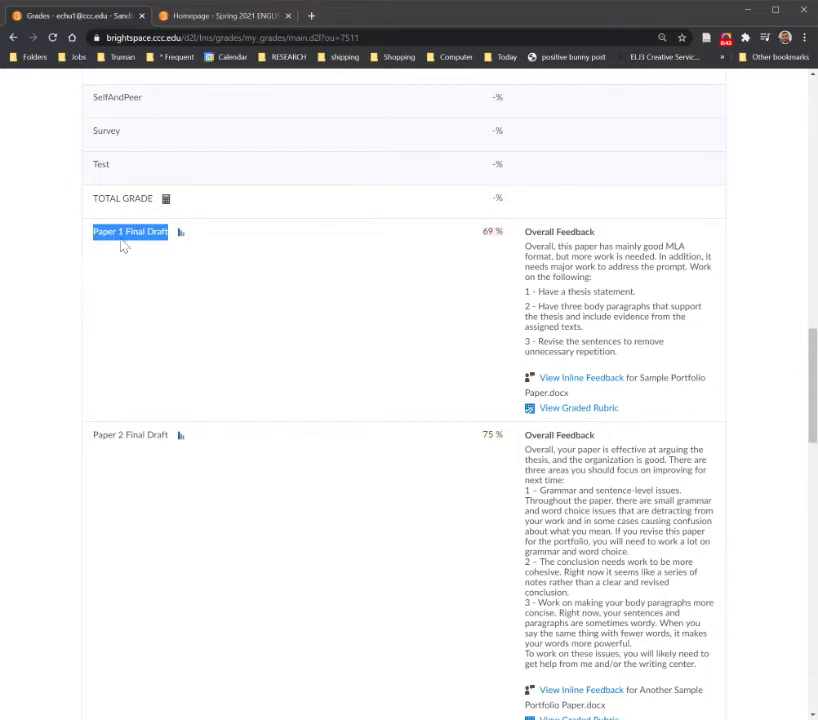
mouse_move(196, 252)
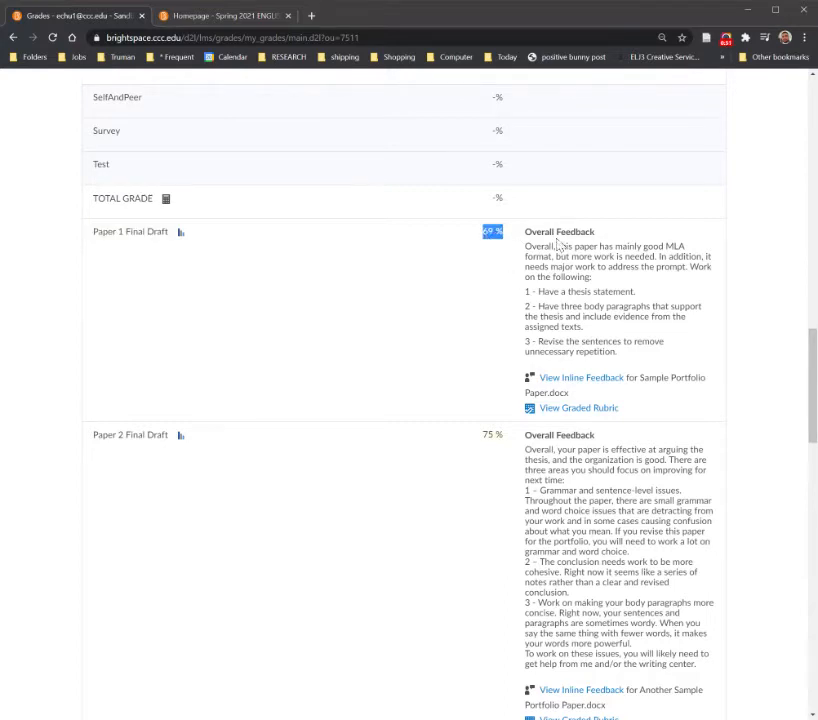
double_click(560, 232)
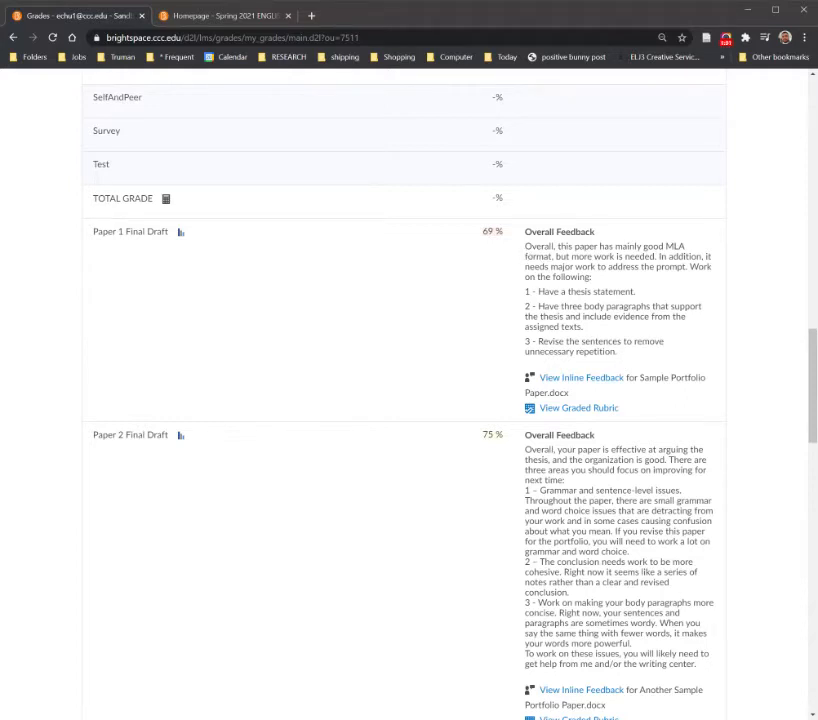
mouse_move(620, 360)
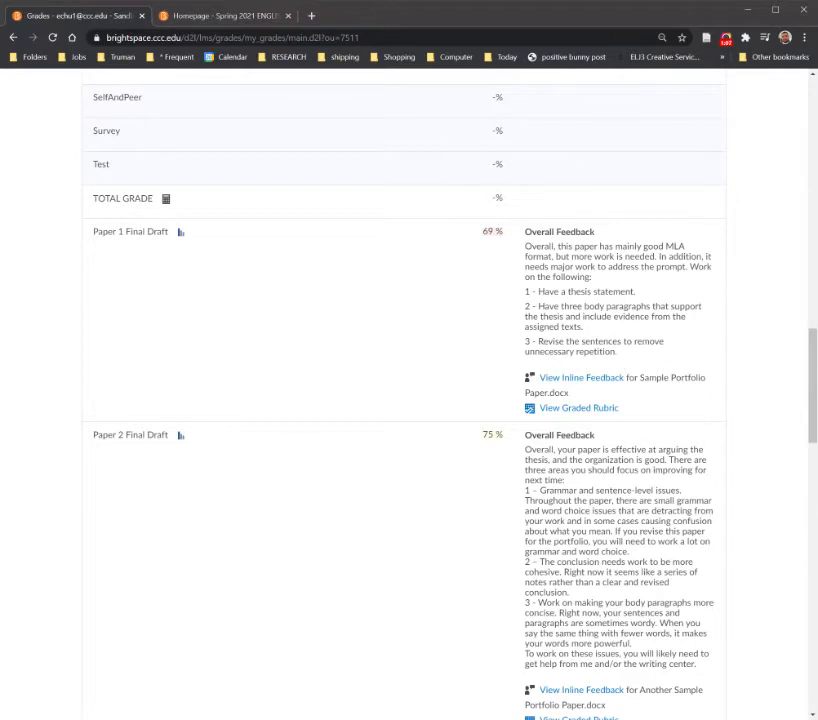
drag(526, 292, 618, 352)
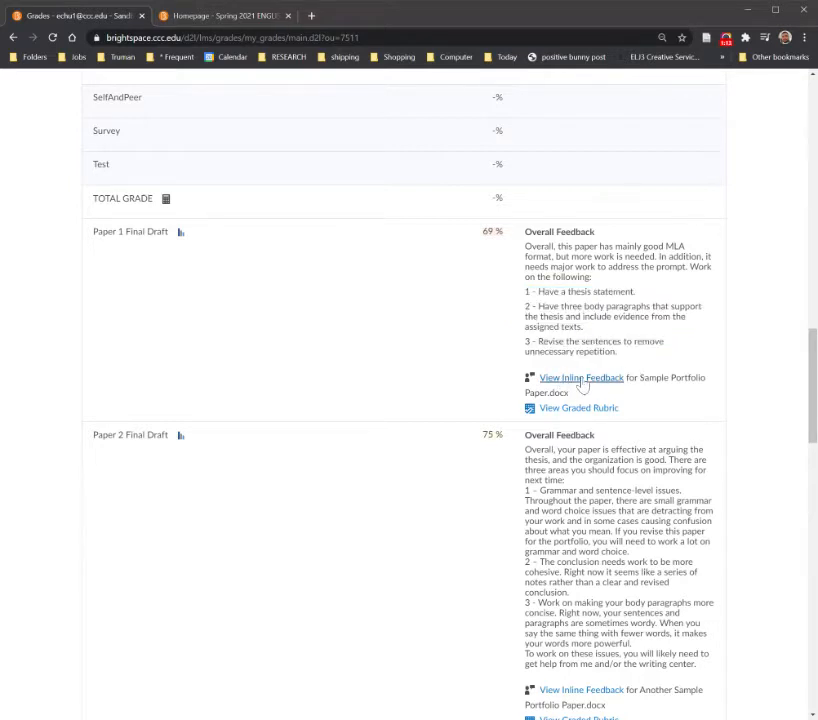
- View Paper 1 Final Draft's inline feedback and read the overall and essay-title annotation comments
click(580, 376)
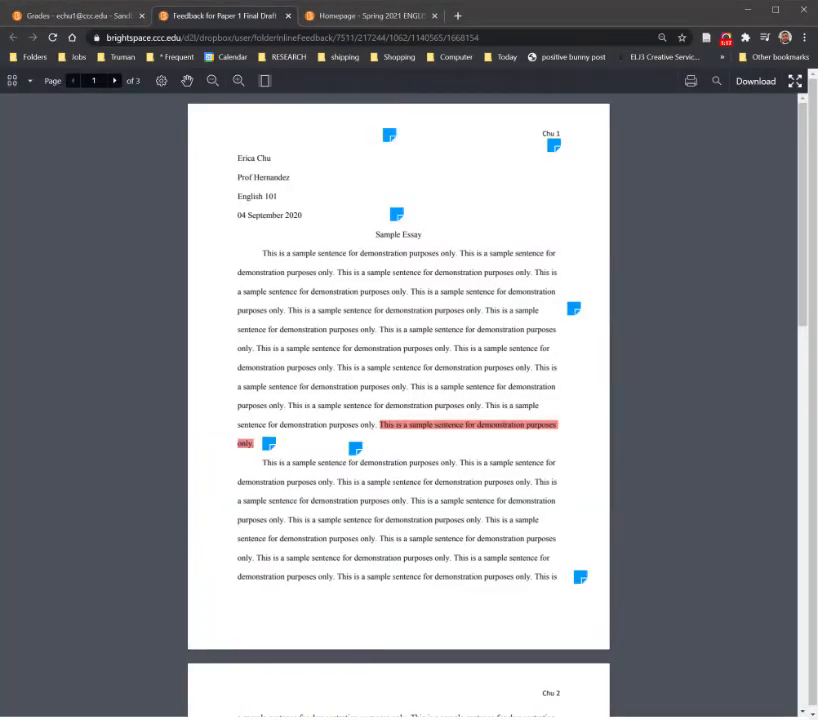
click(388, 134)
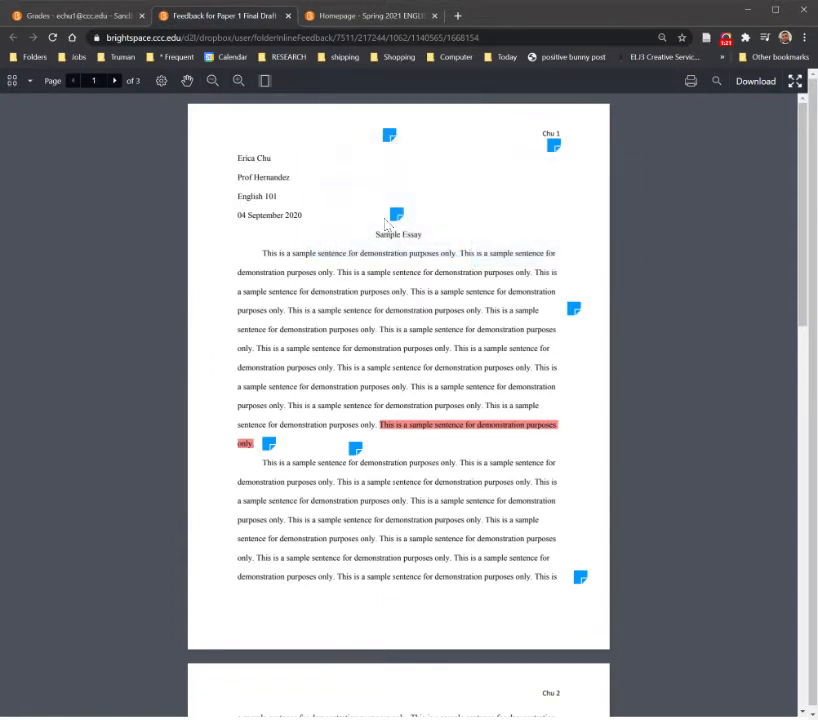
click(388, 136)
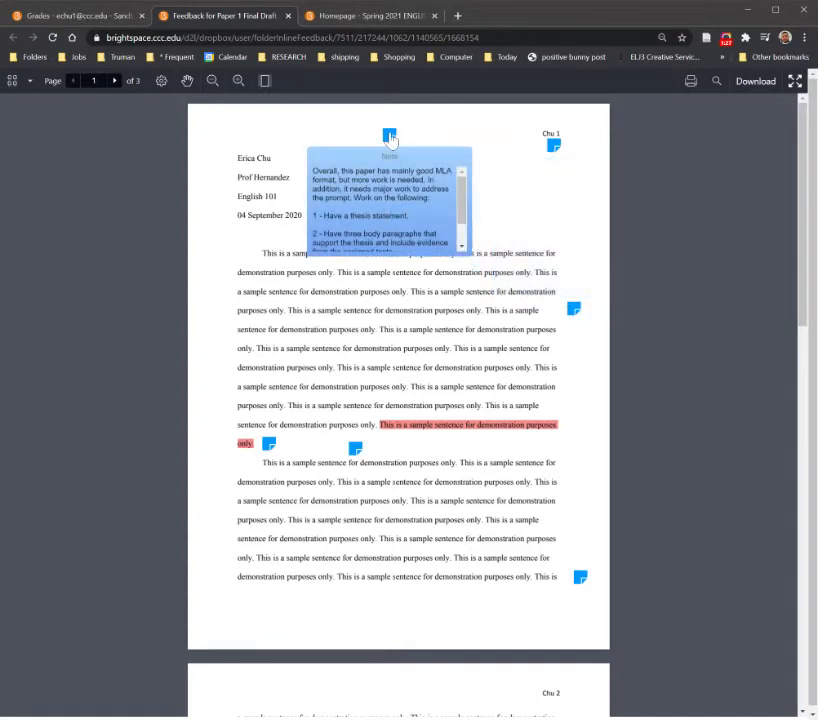
click(388, 136)
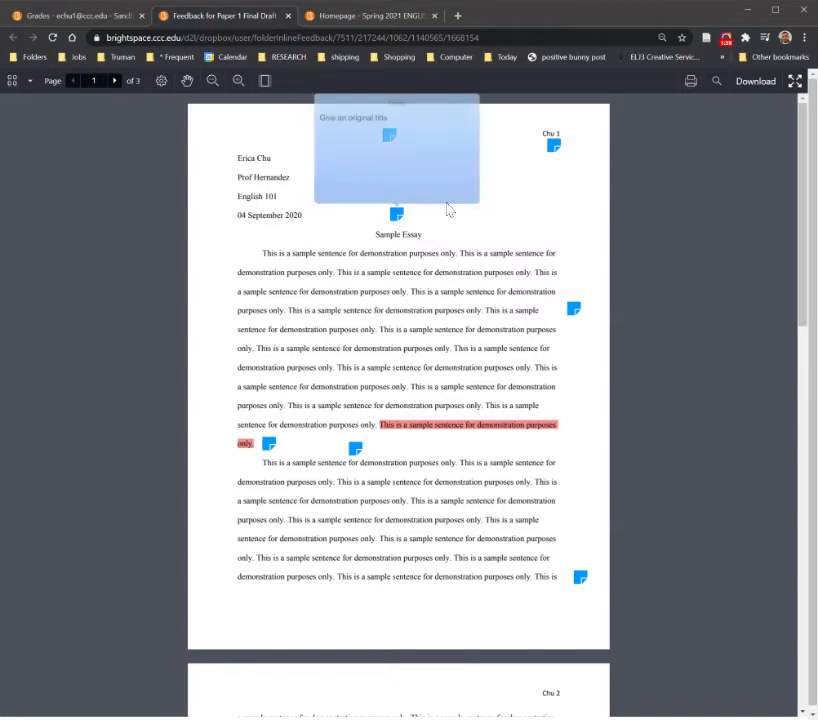
mouse_move(448, 208)
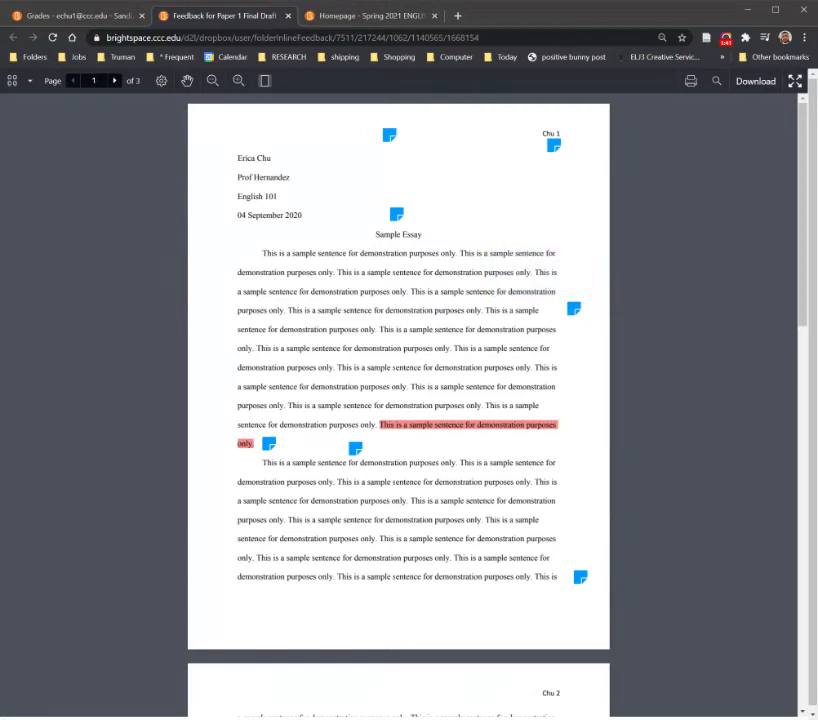
mouse_move(806, 206)
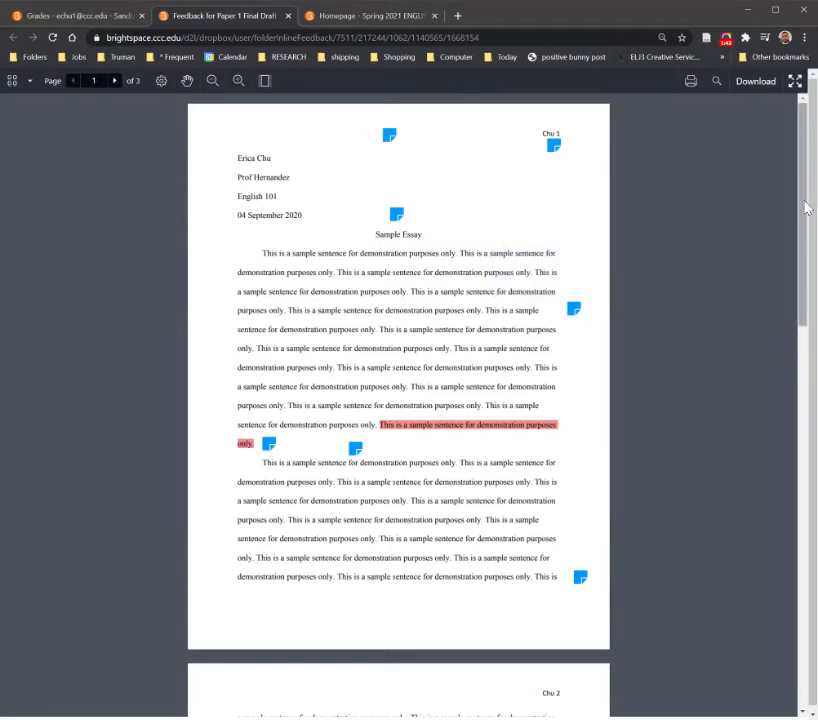
- Scroll the annotated essay viewer down to its final page
scroll(down, 3)
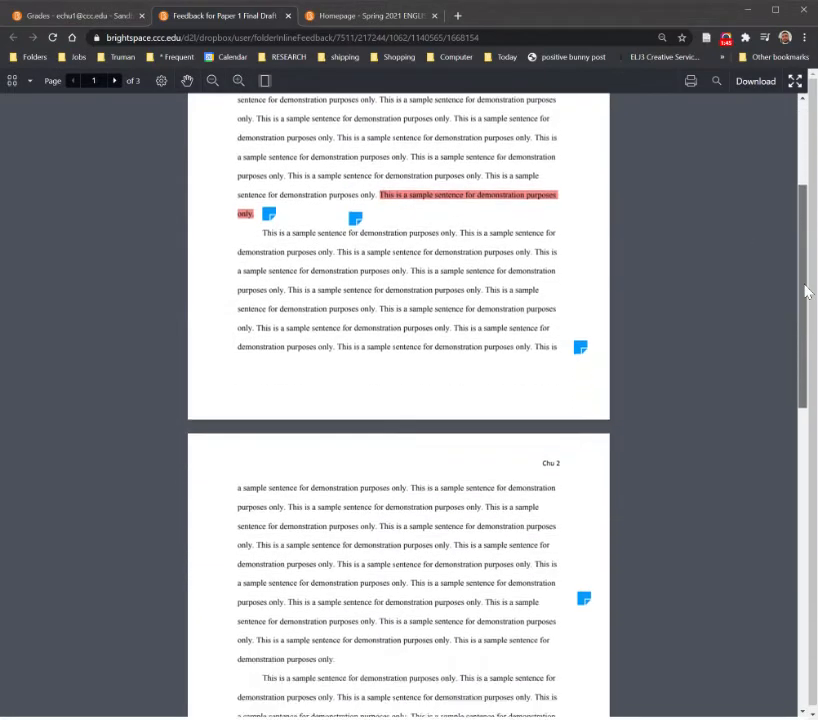
scroll(down, 3)
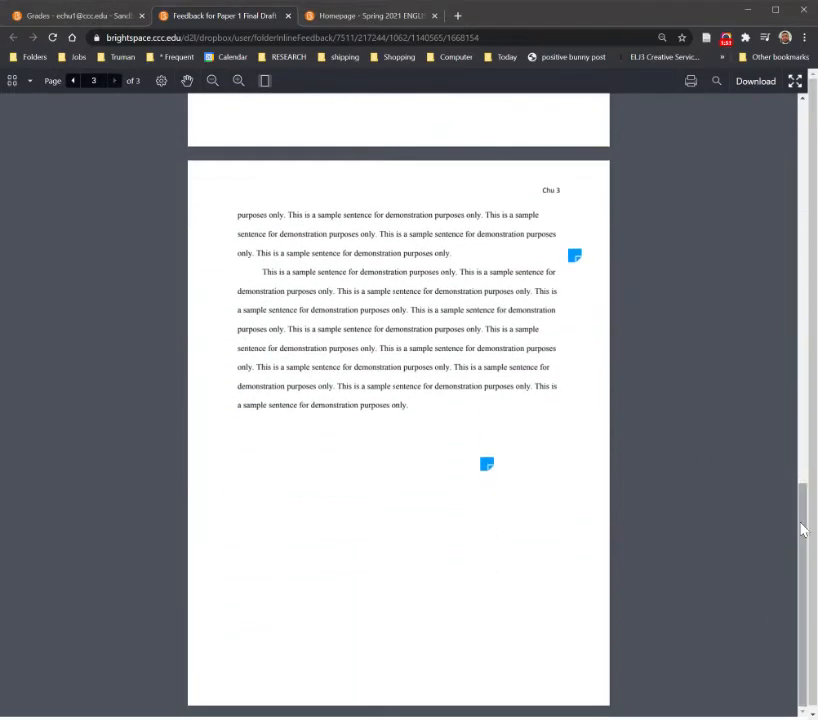
mouse_move(458, 460)
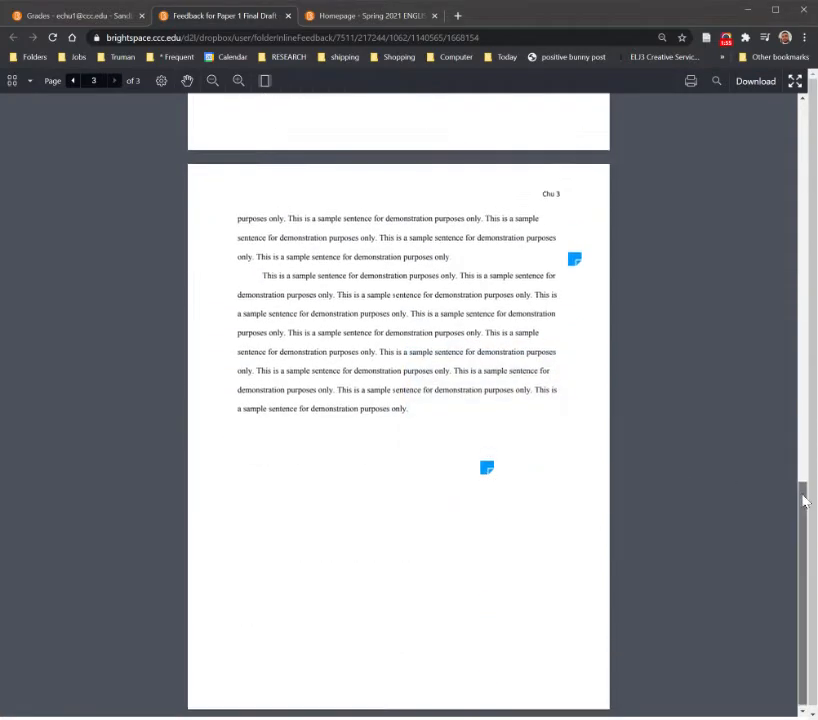
scroll(down, 3)
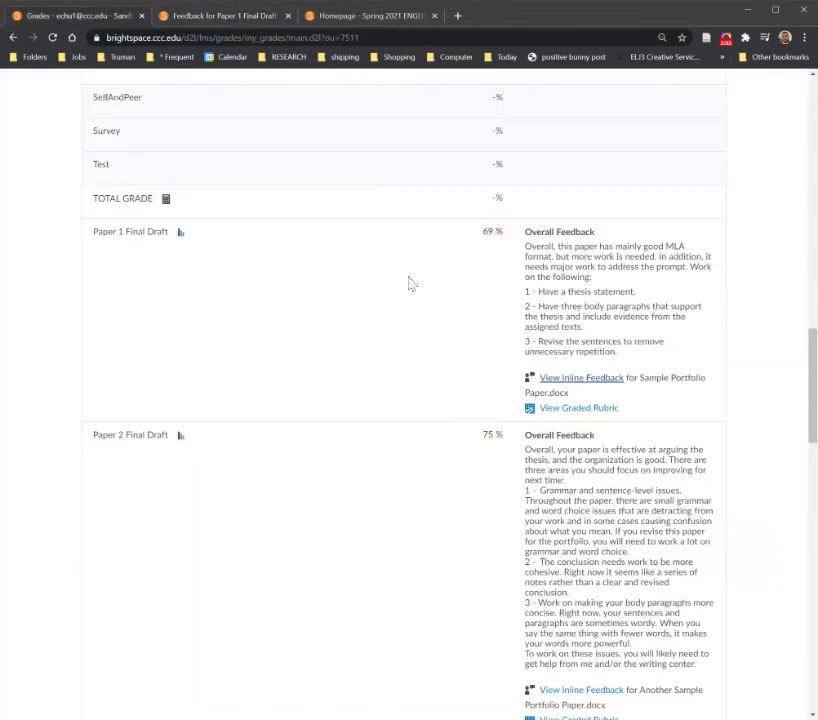
mouse_move(592, 384)
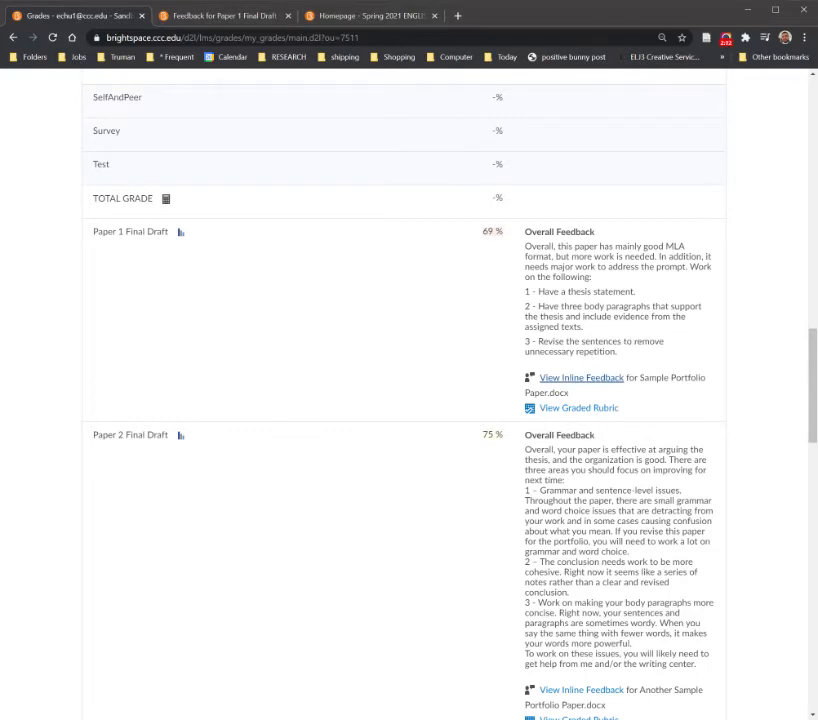
mouse_move(580, 408)
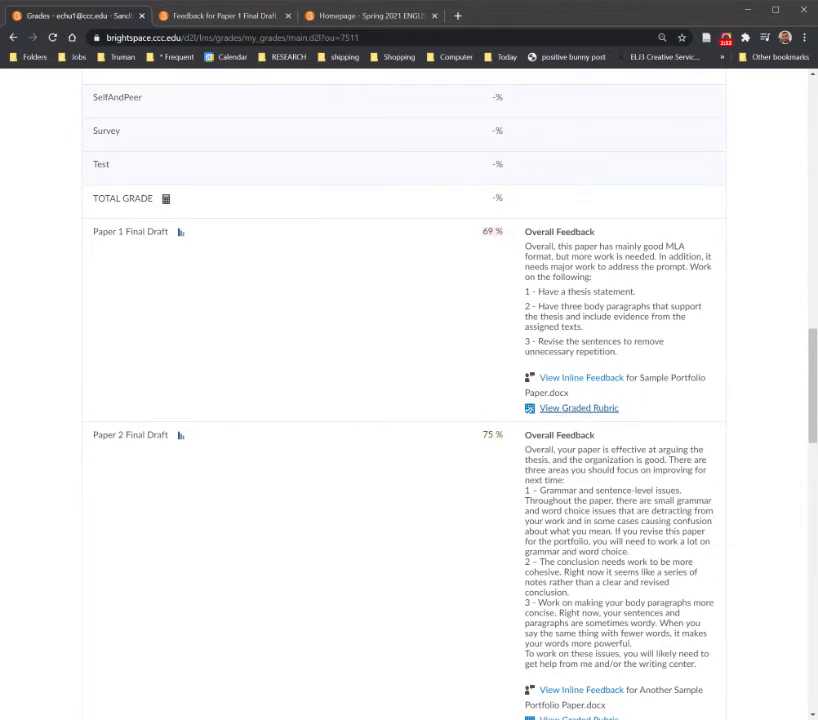
mouse_move(562, 376)
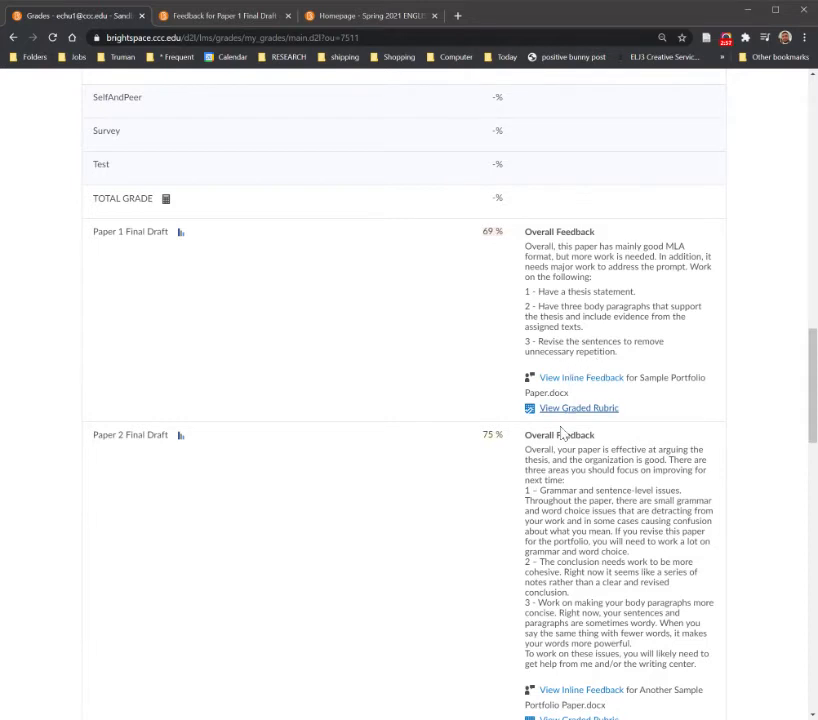
mouse_move(580, 376)
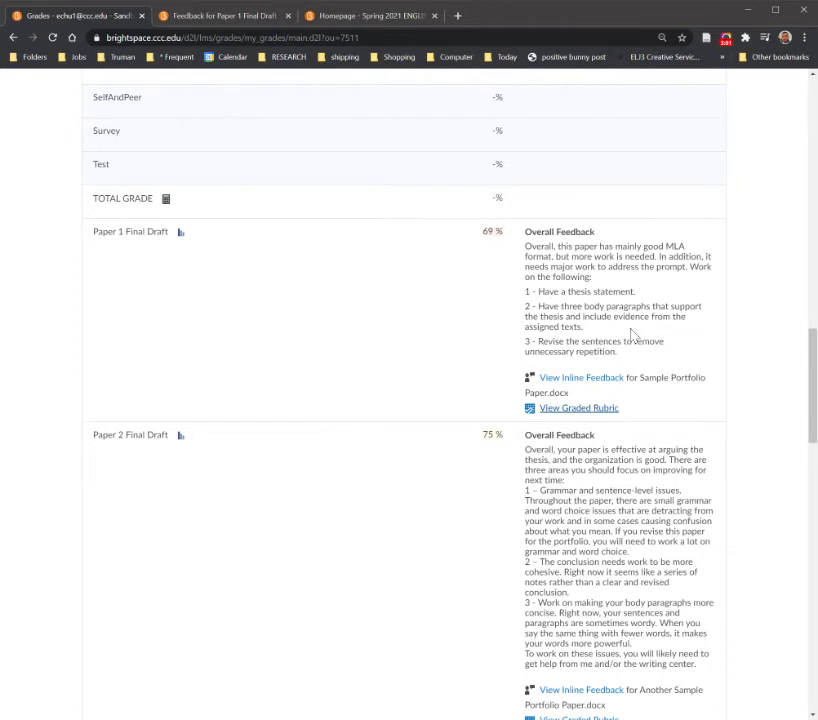
mouse_move(624, 364)
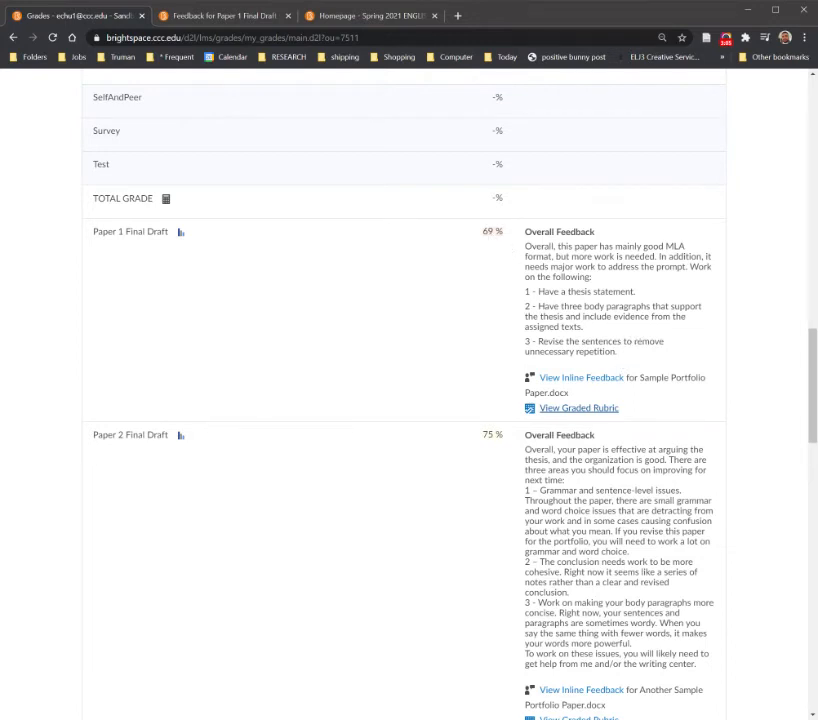
drag(524, 246, 556, 268)
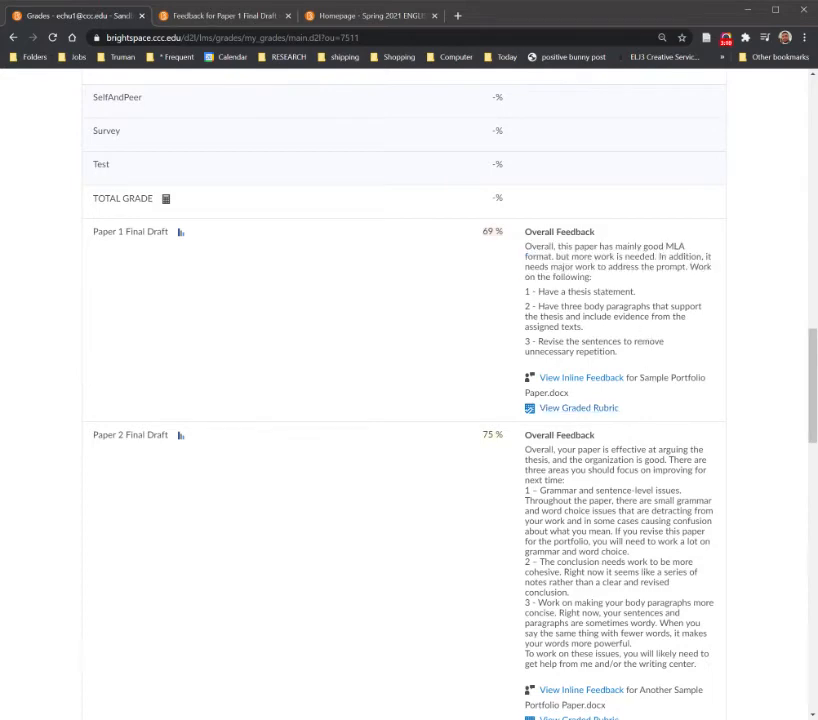
scroll(up, 3)
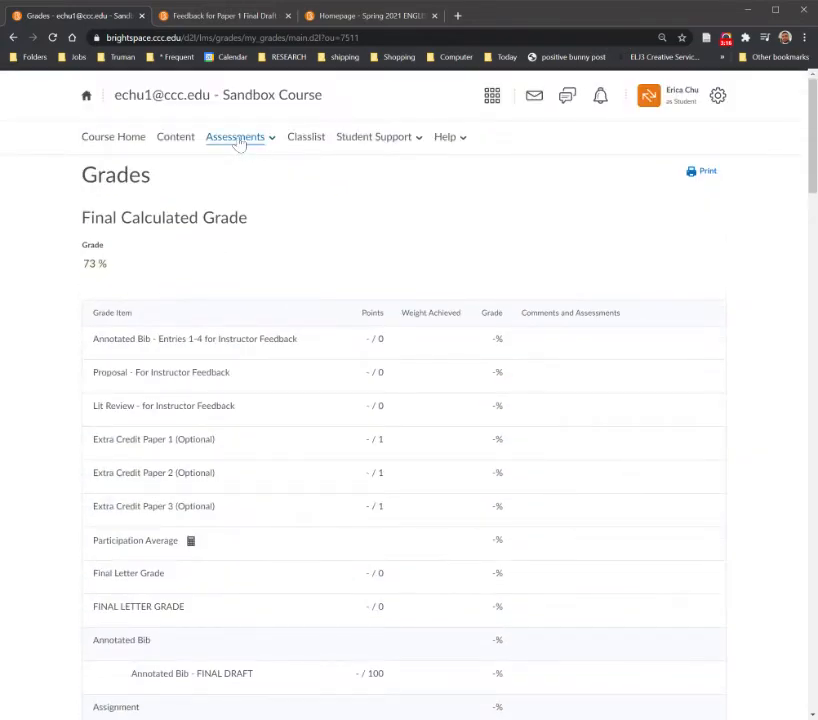
- Go to the course Assignments page via the Assessments navbar menu
click(236, 136)
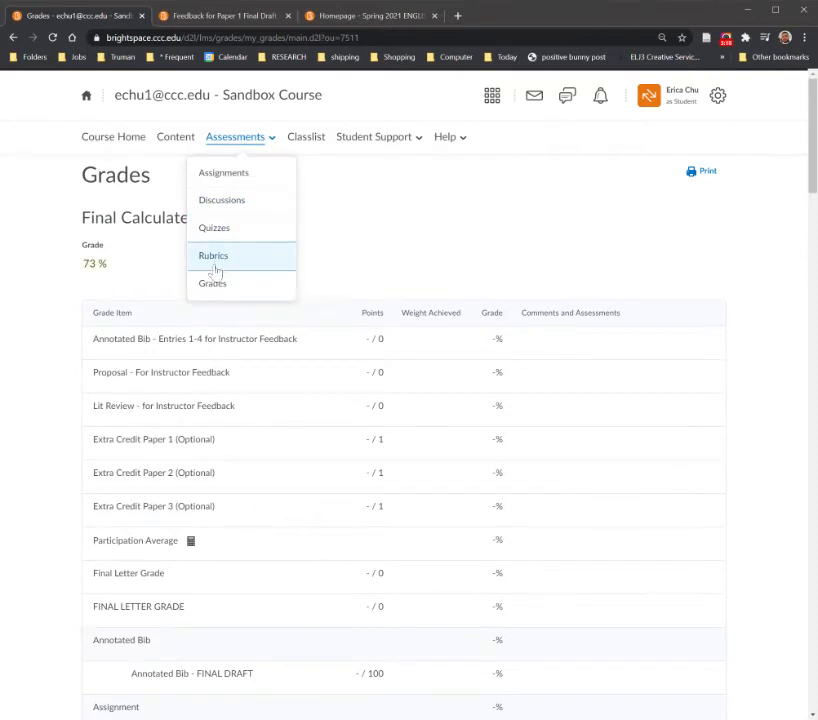
mouse_move(224, 172)
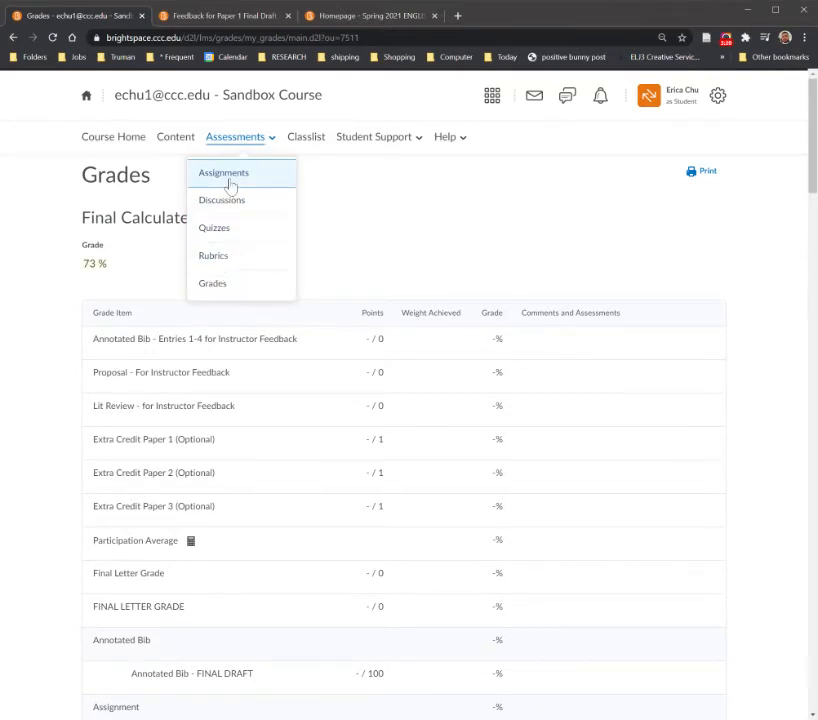
click(236, 136)
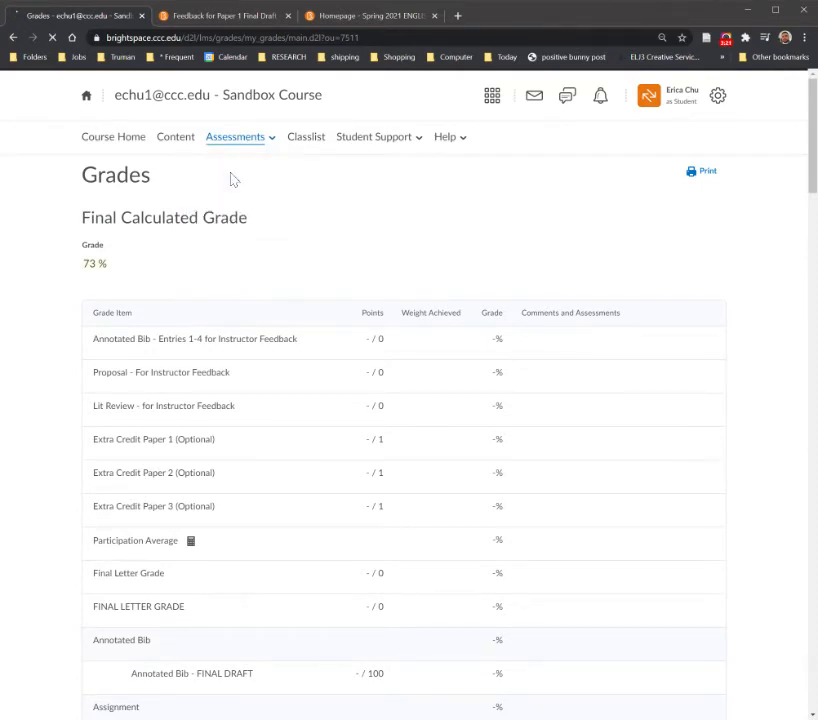
click(234, 136)
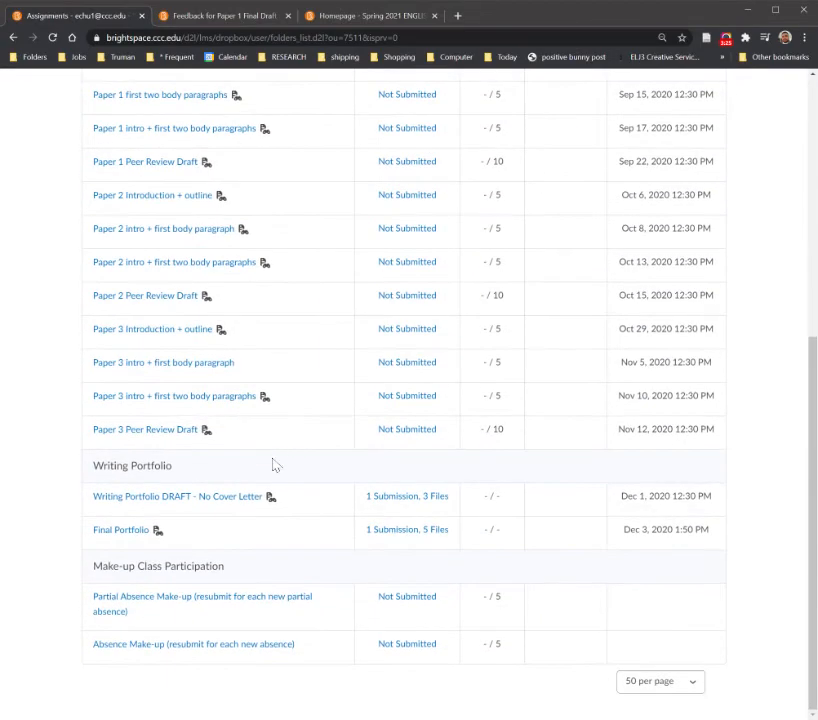
scroll(up, 3)
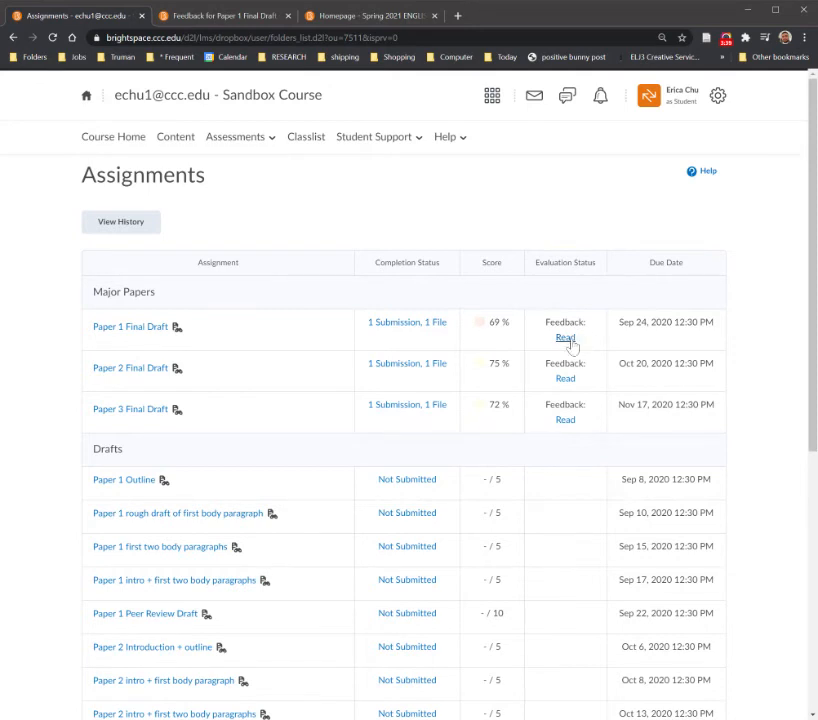
mouse_move(564, 336)
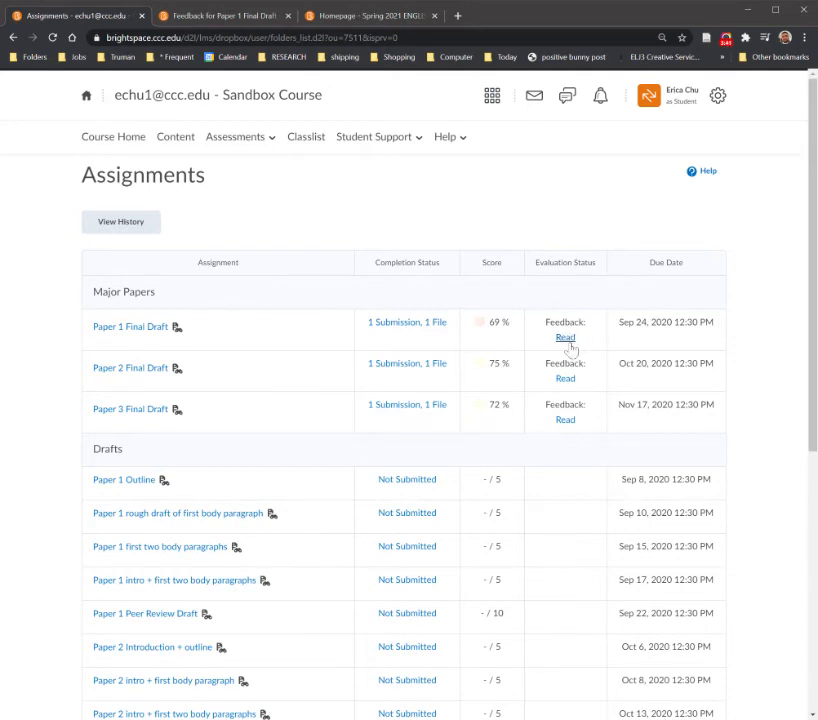
- Read Paper 1 Final Draft's feedback and scroll through its rubric to the 69% overall score
click(564, 336)
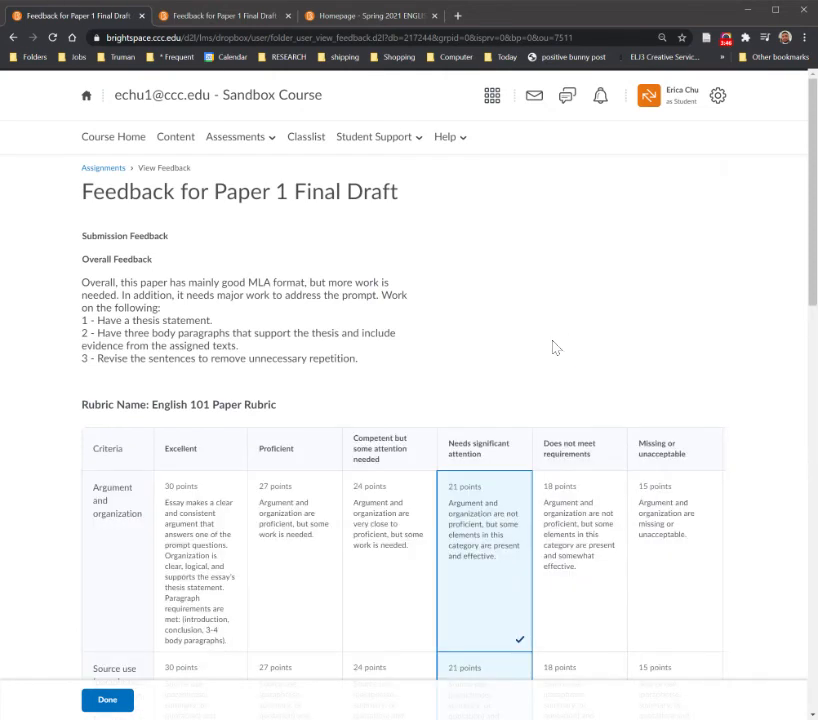
mouse_move(178, 280)
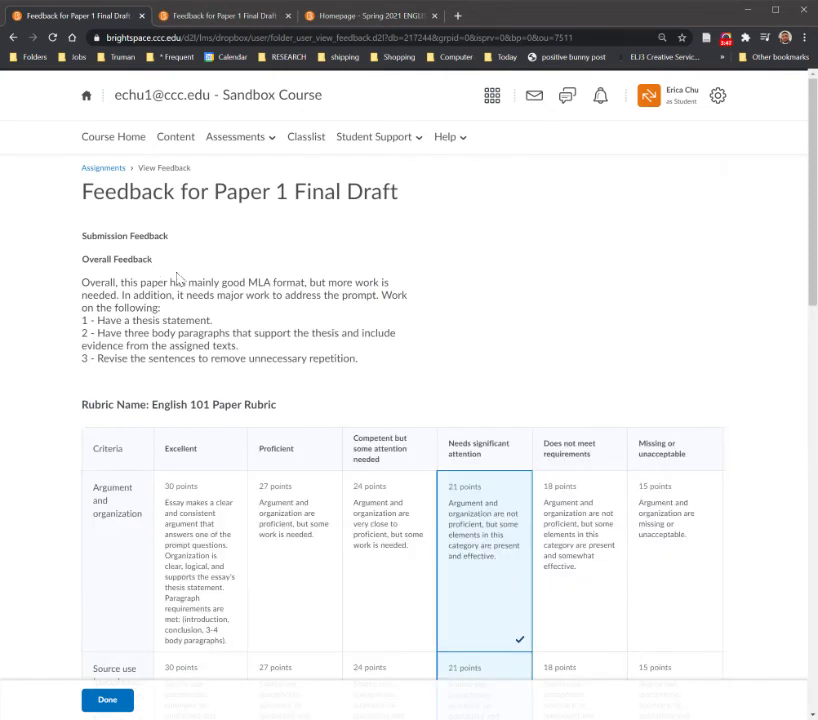
mouse_move(192, 260)
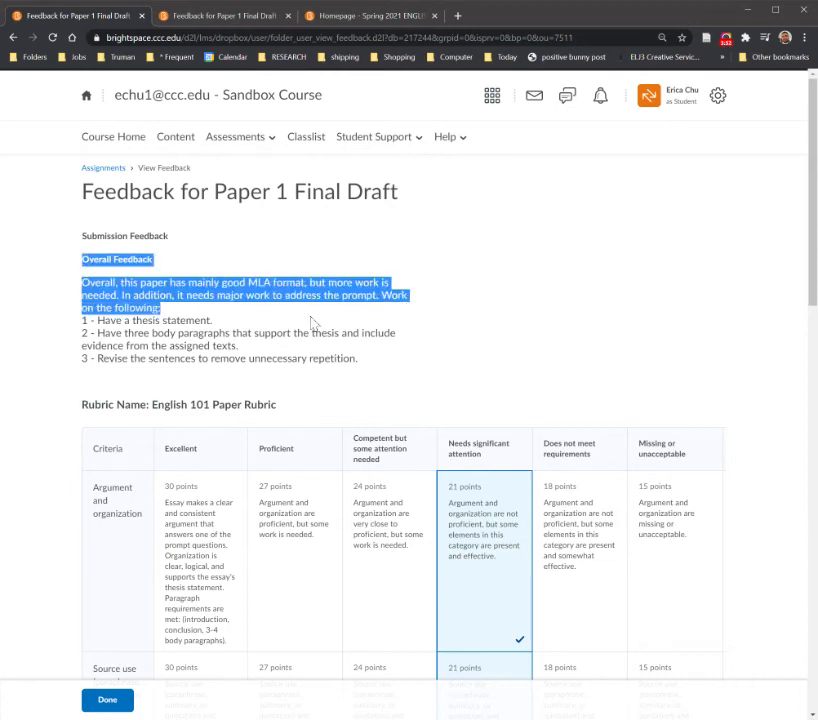
scroll(down, 3)
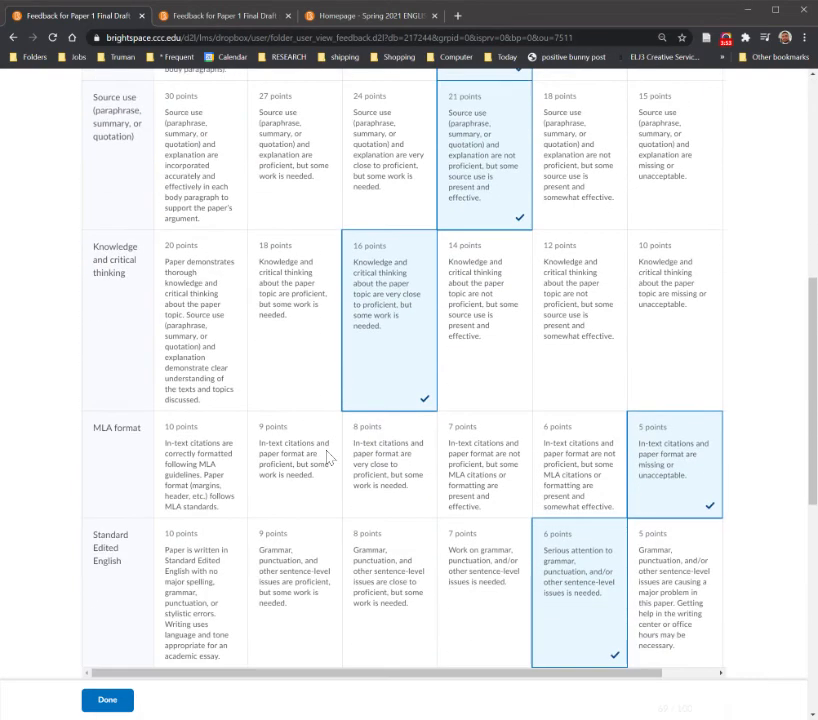
scroll(down, 3)
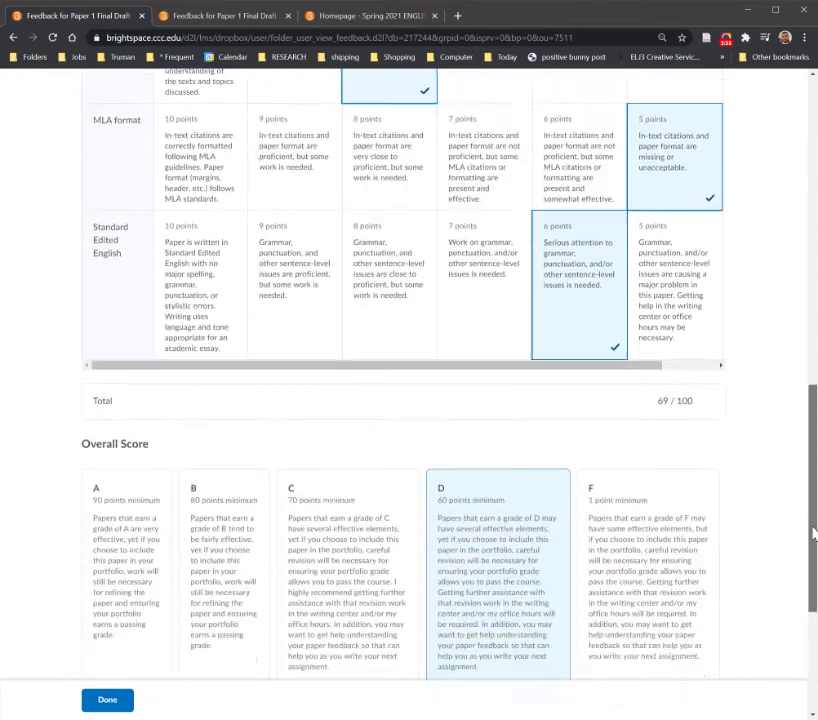
scroll(down, 3)
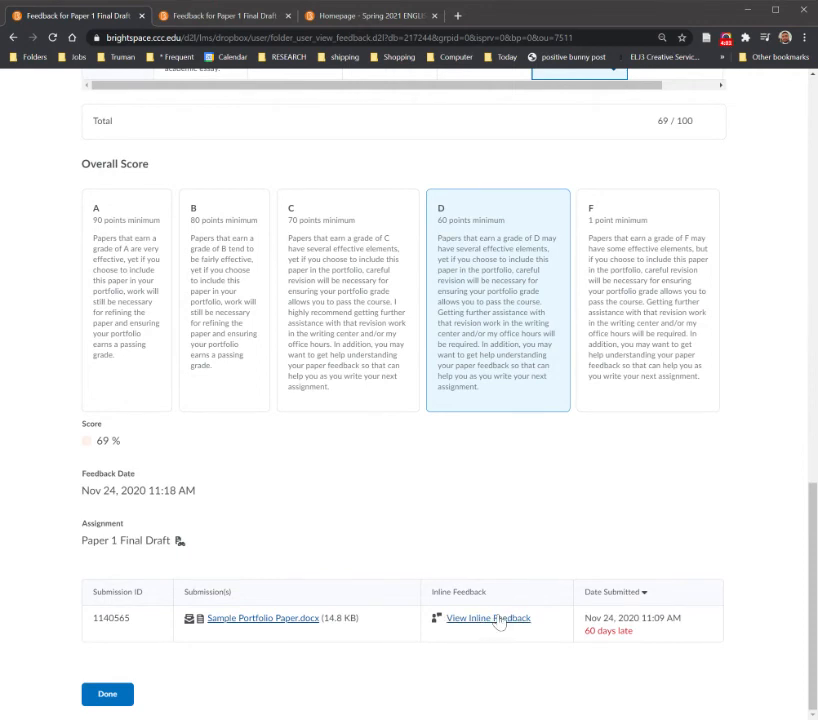
mouse_move(256, 624)
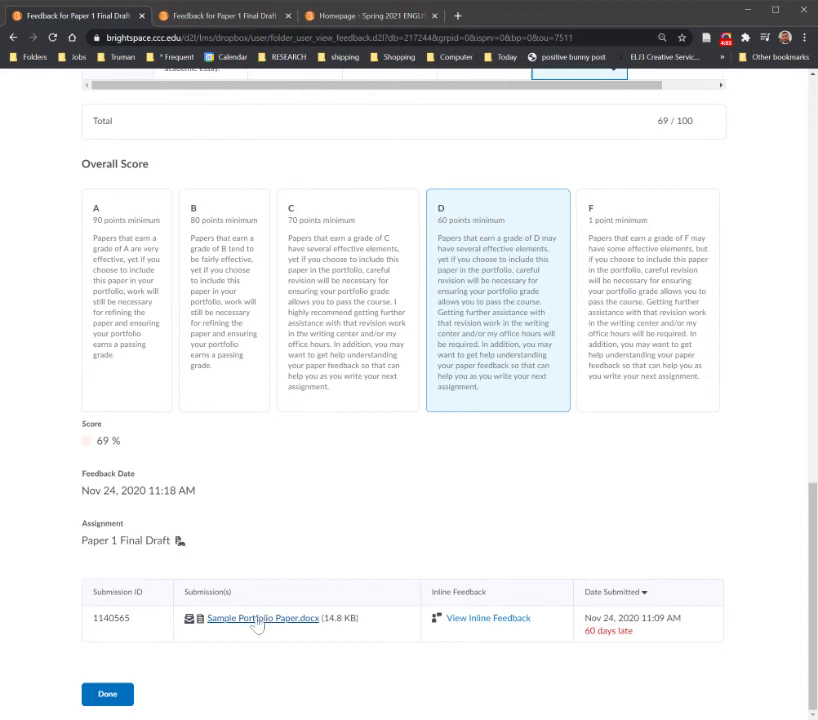
mouse_move(256, 626)
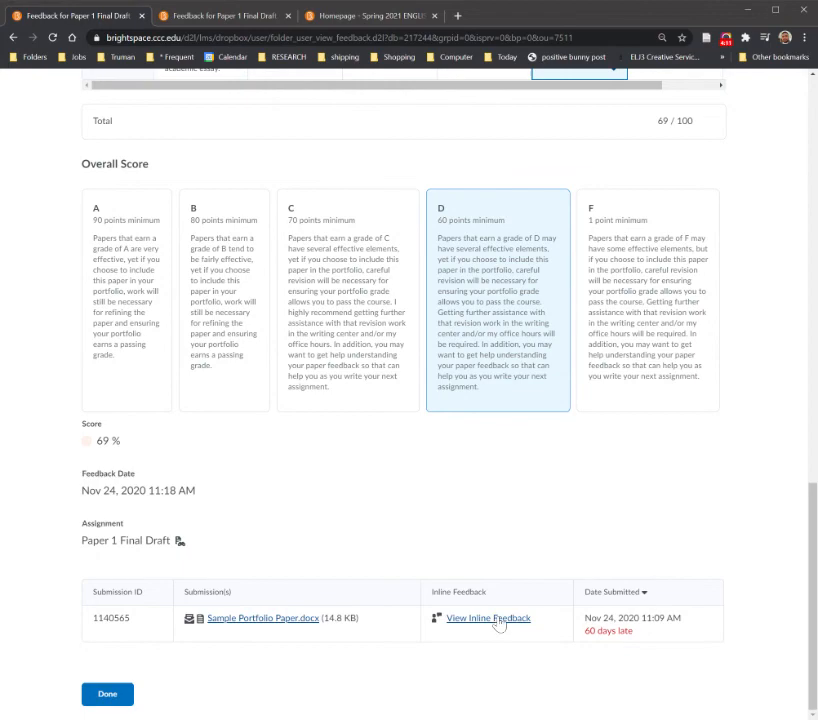
scroll(down, 3)
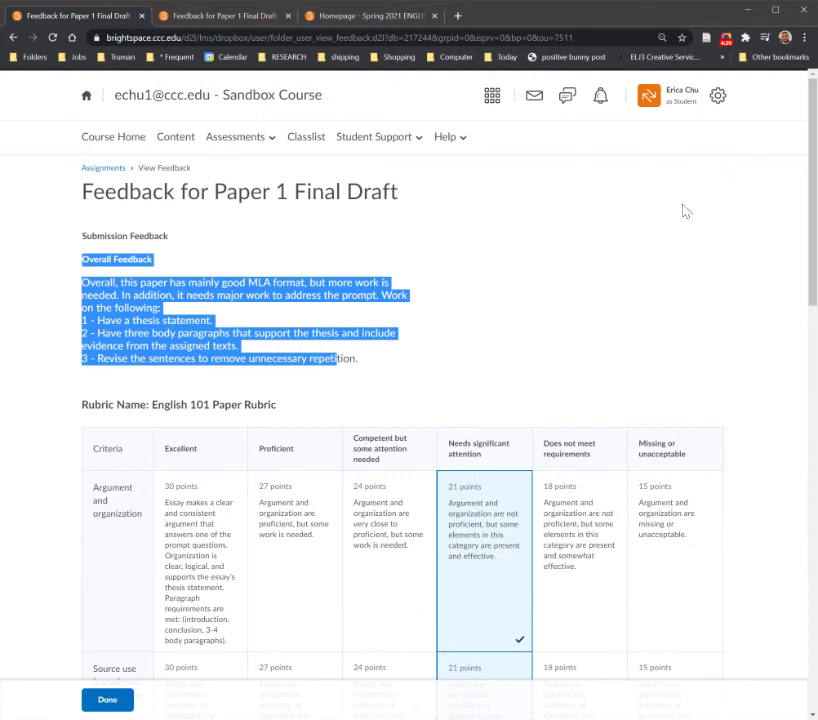
mouse_move(660, 244)
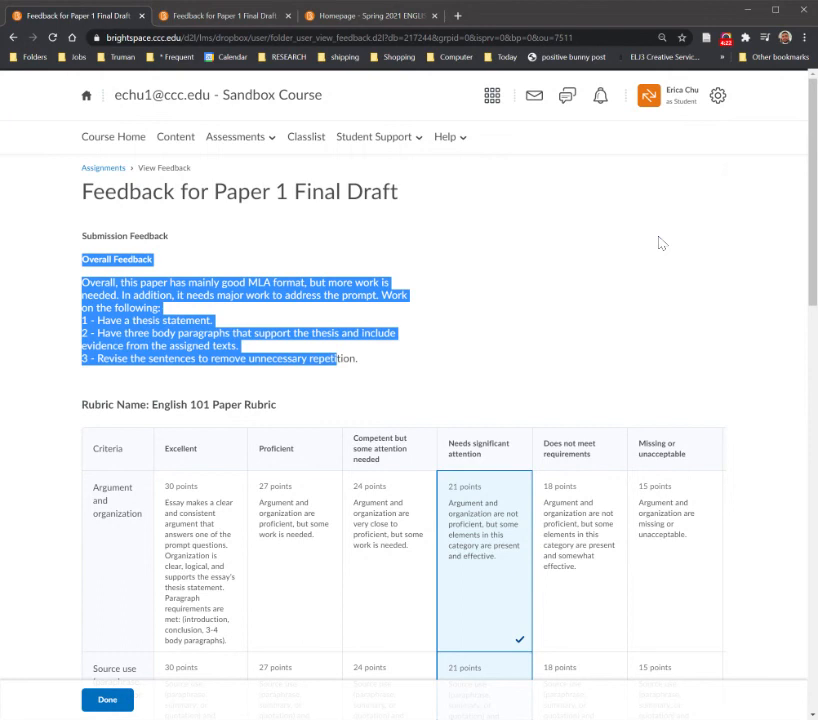
mouse_move(516, 256)
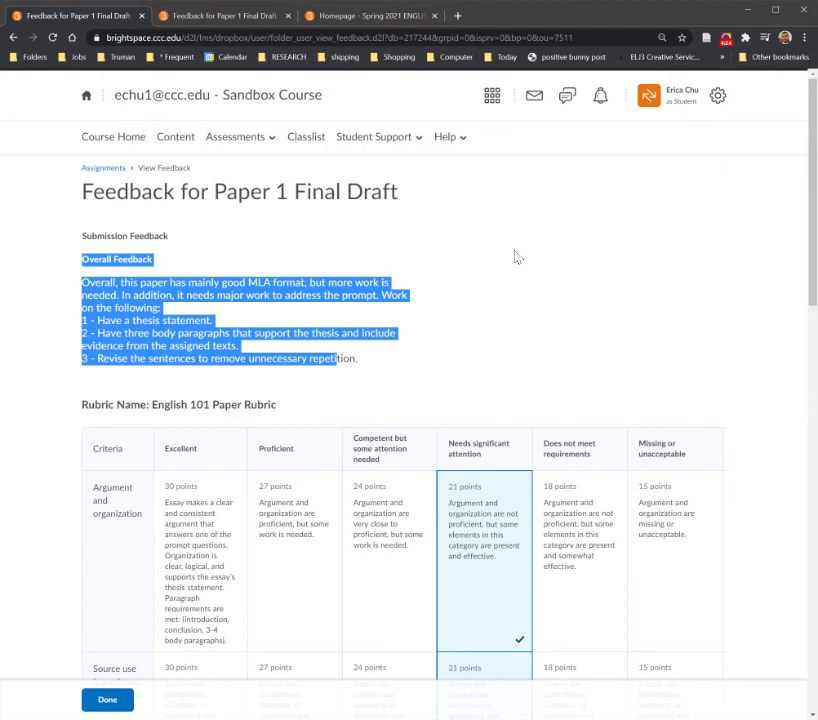